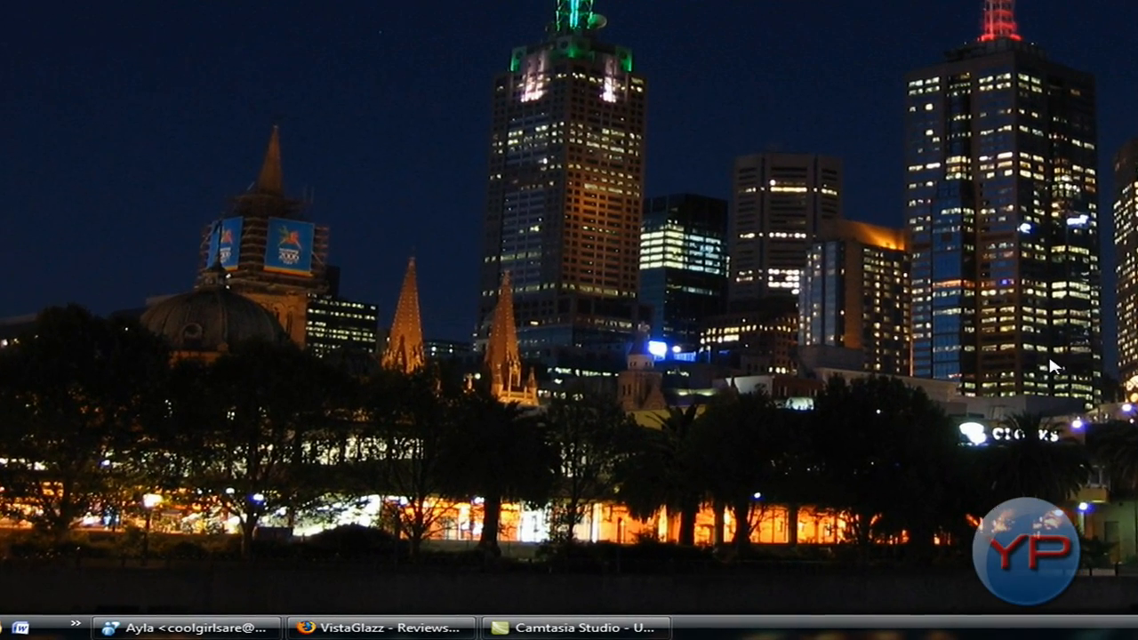
mouse_move(998, 558)
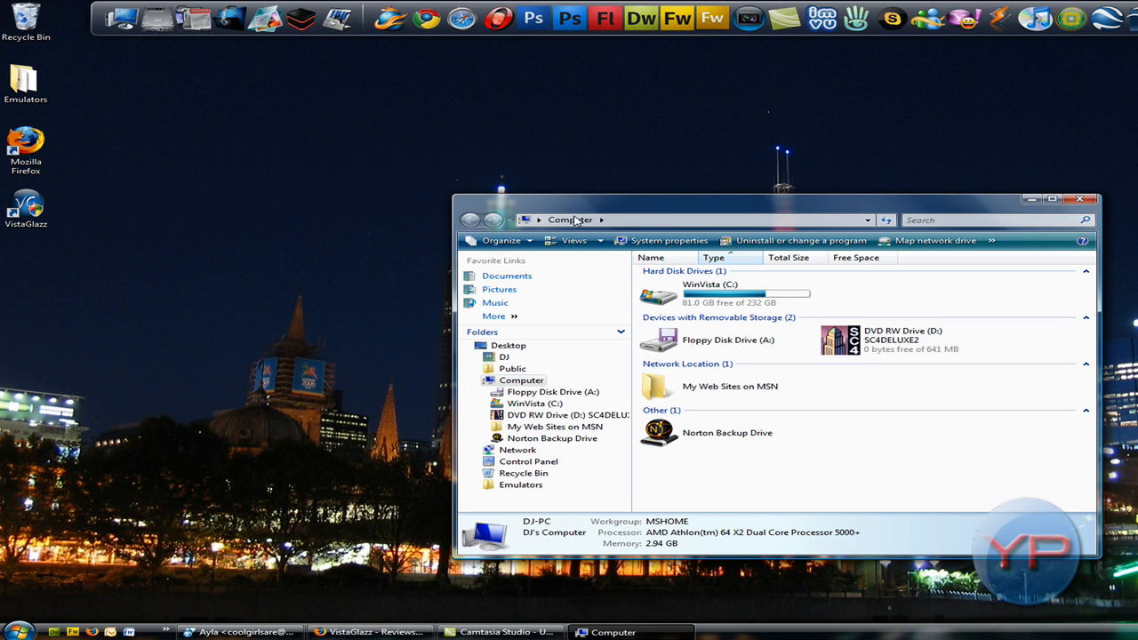
Move, close and reopen the Computer window before leaving it closed for Firefox.
drag(774, 221, 537, 229)
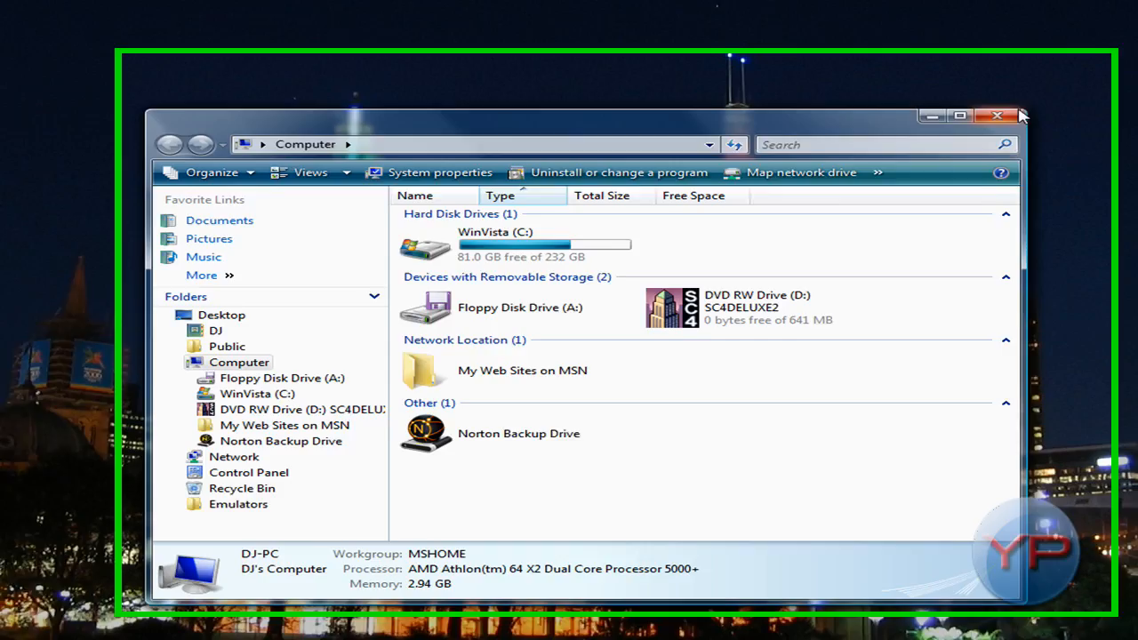
click(996, 116)
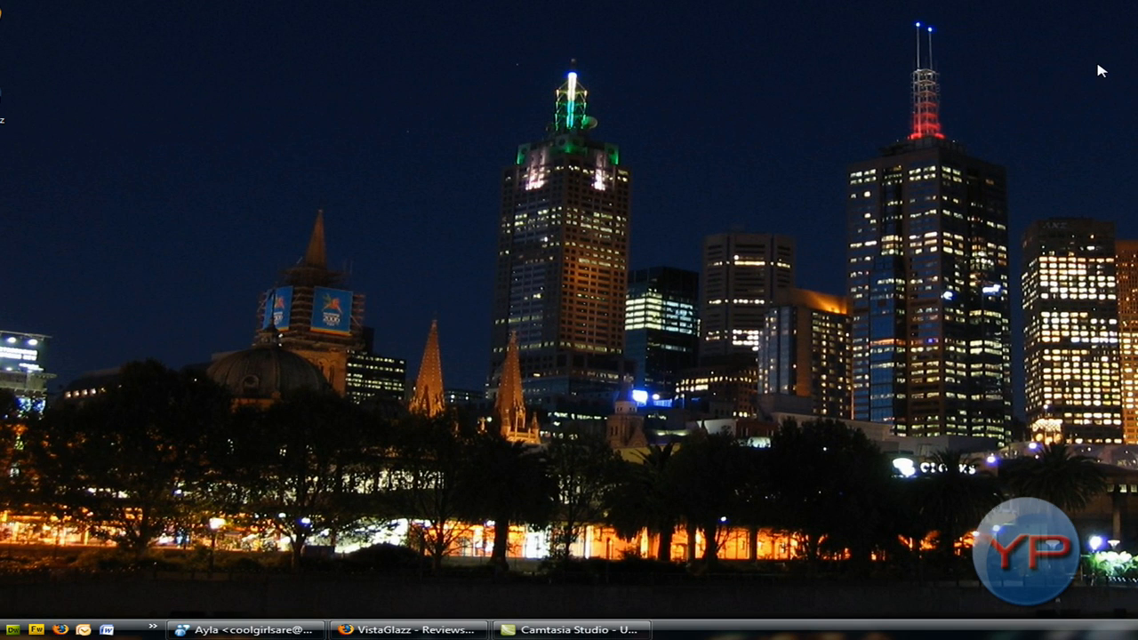
mouse_move(846, 282)
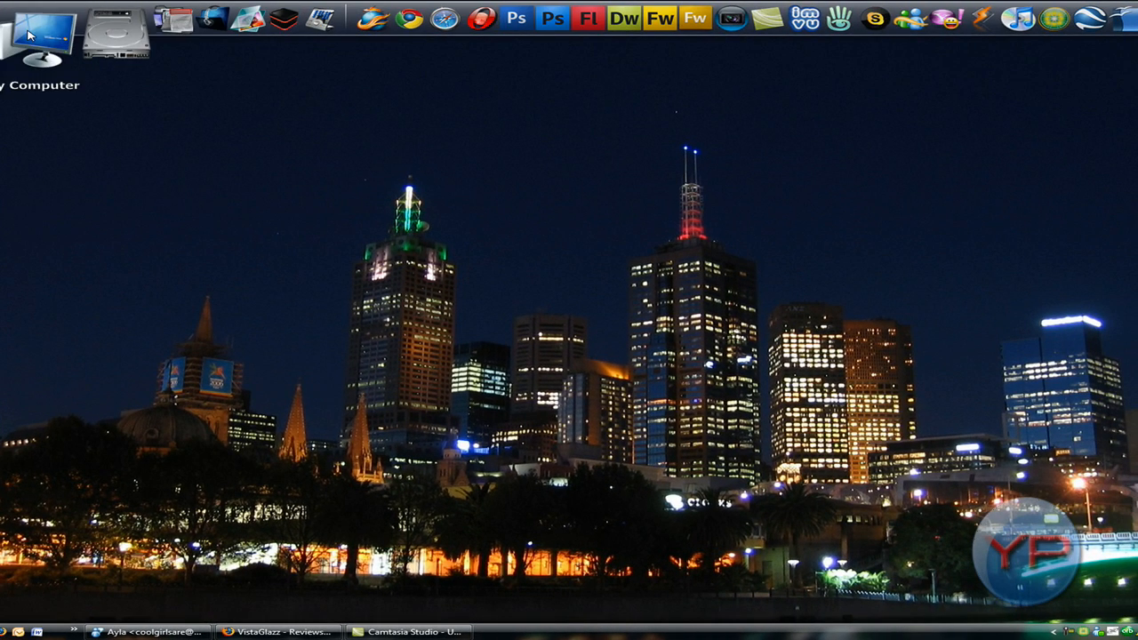
double_click(33, 39)
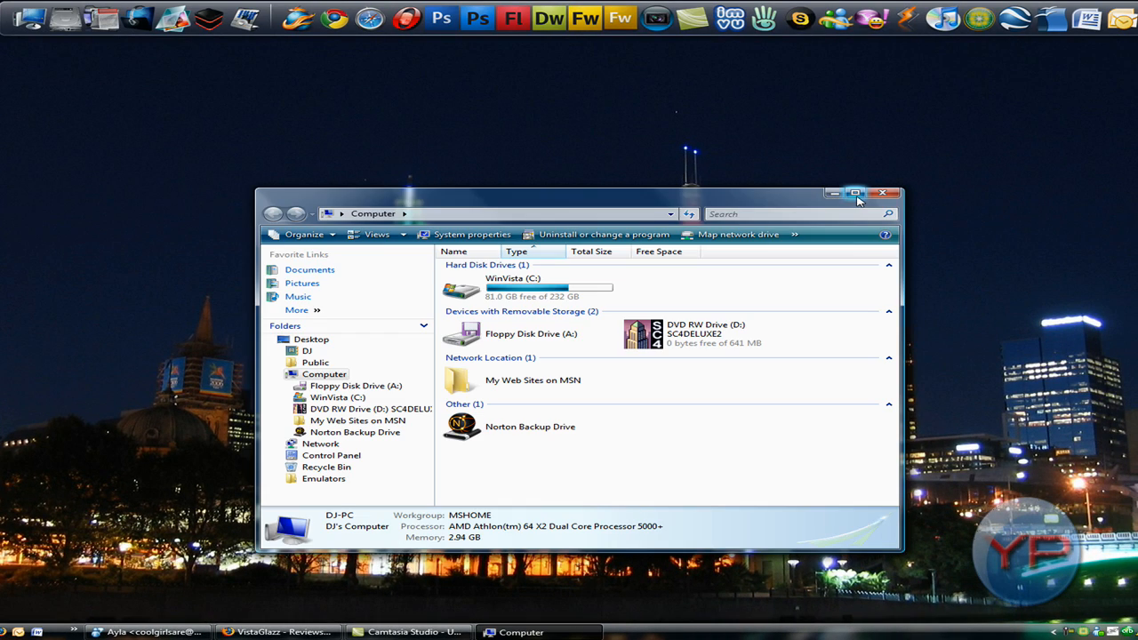
mouse_move(854, 192)
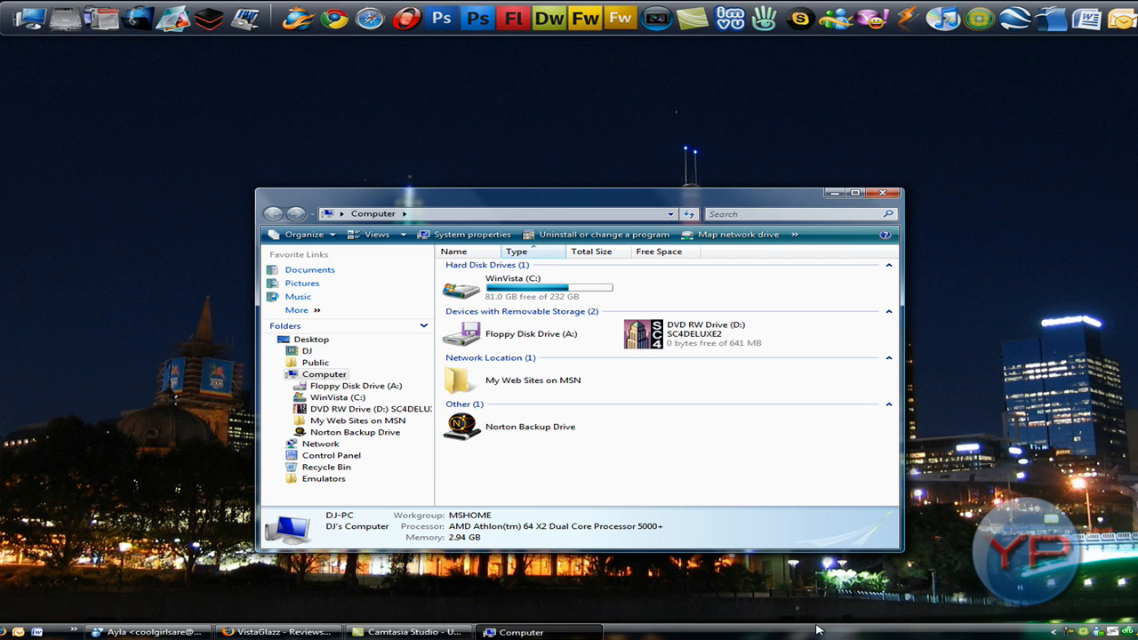
mouse_move(683, 212)
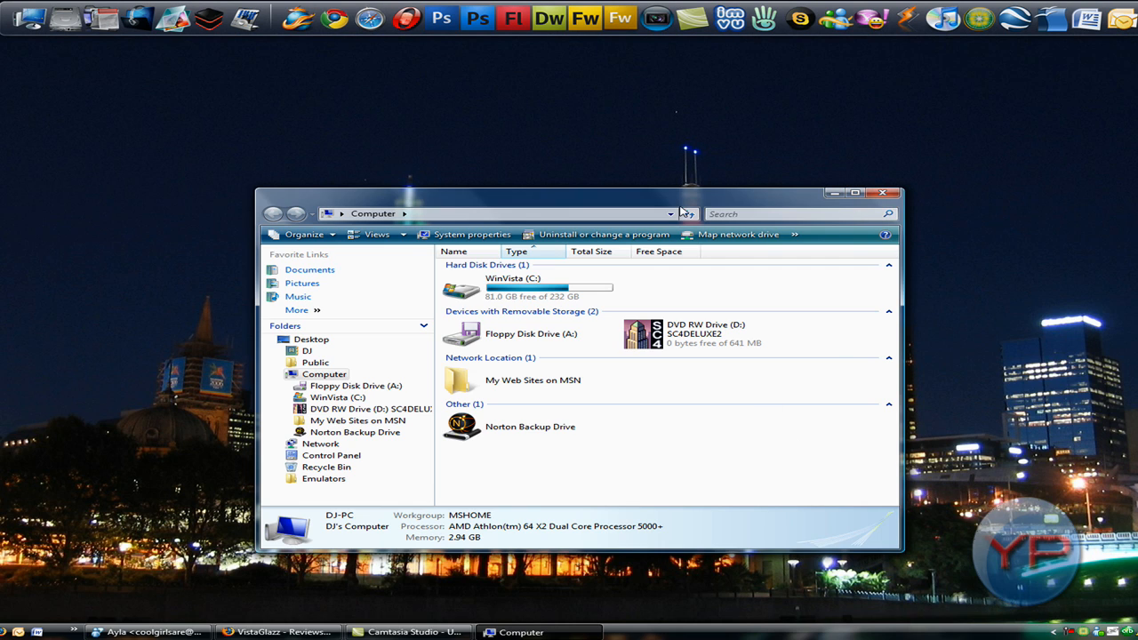
drag(578, 192, 608, 186)
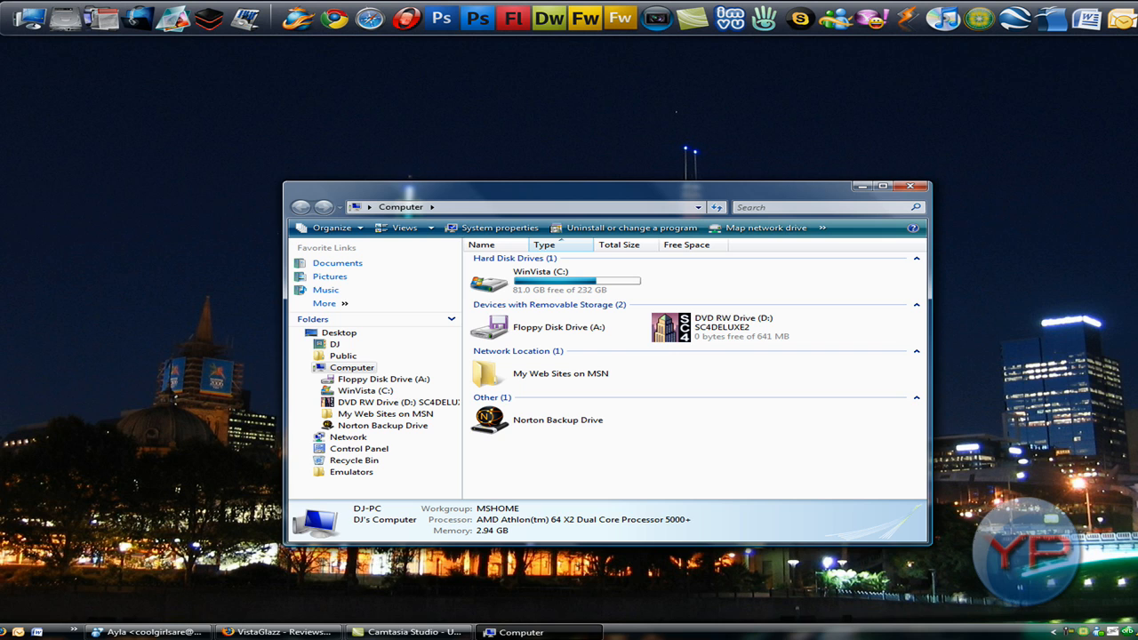
mouse_move(971, 420)
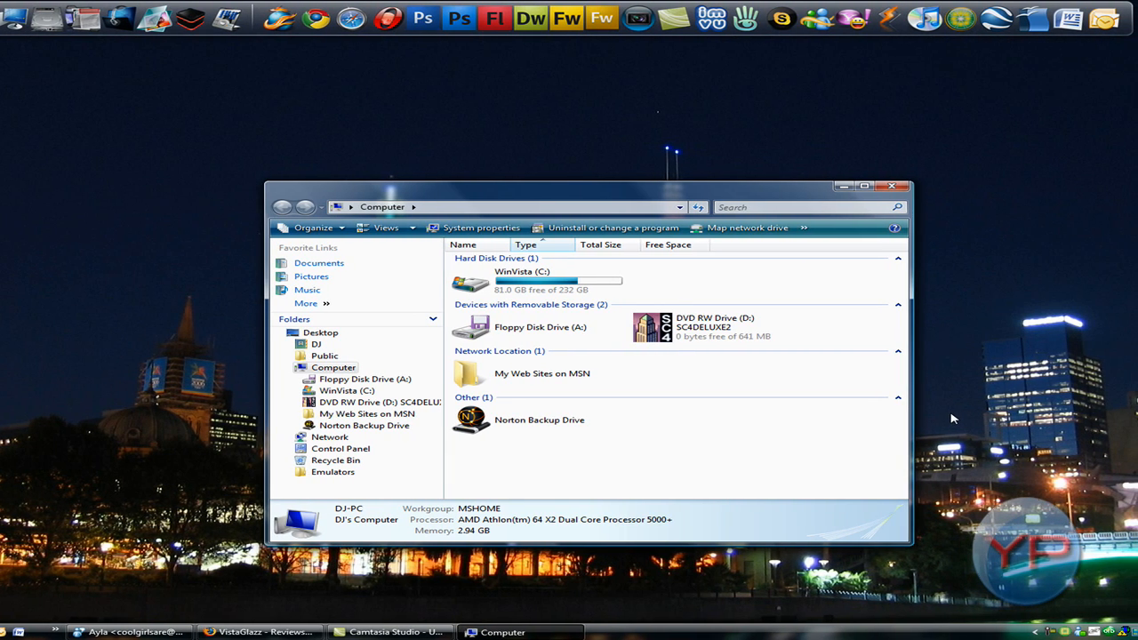
mouse_move(836, 620)
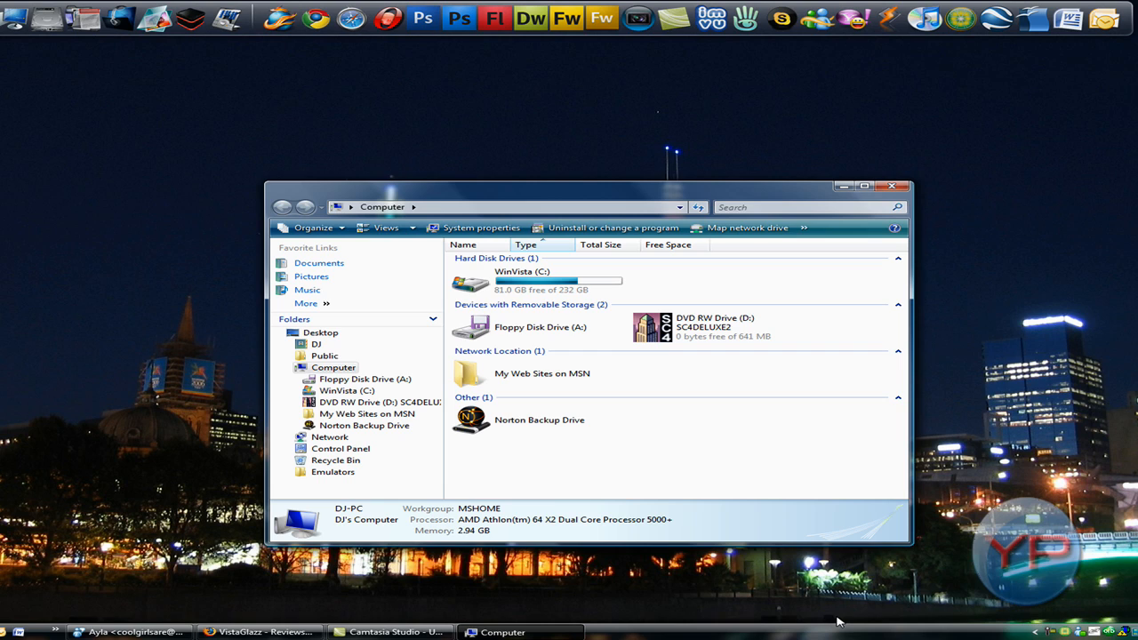
mouse_move(694, 184)
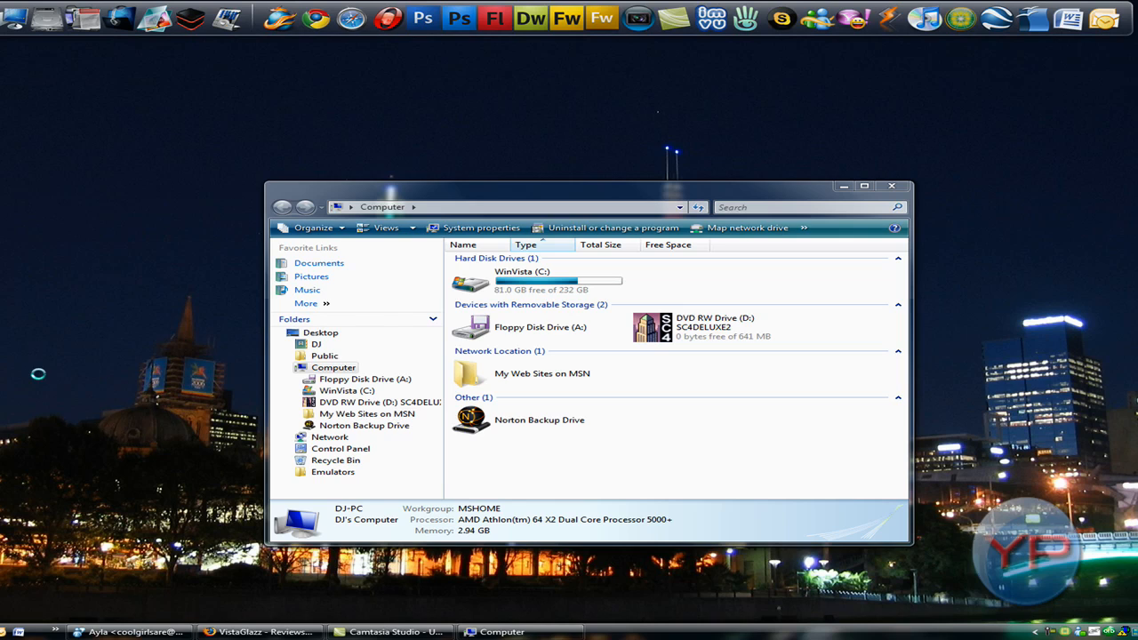
mouse_move(224, 320)
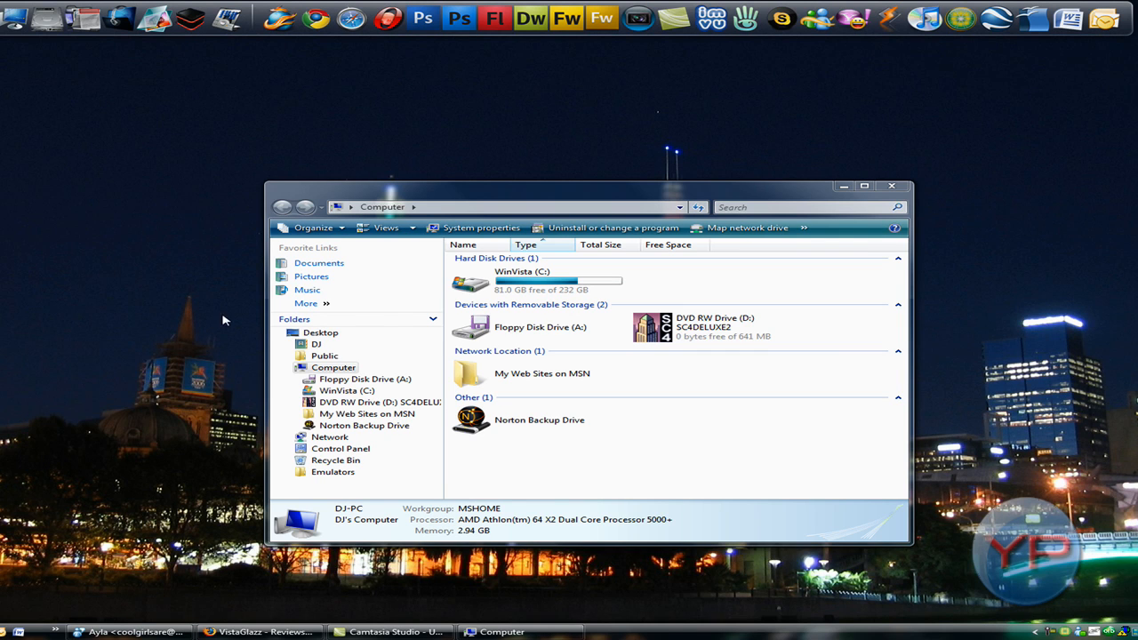
mouse_move(864, 187)
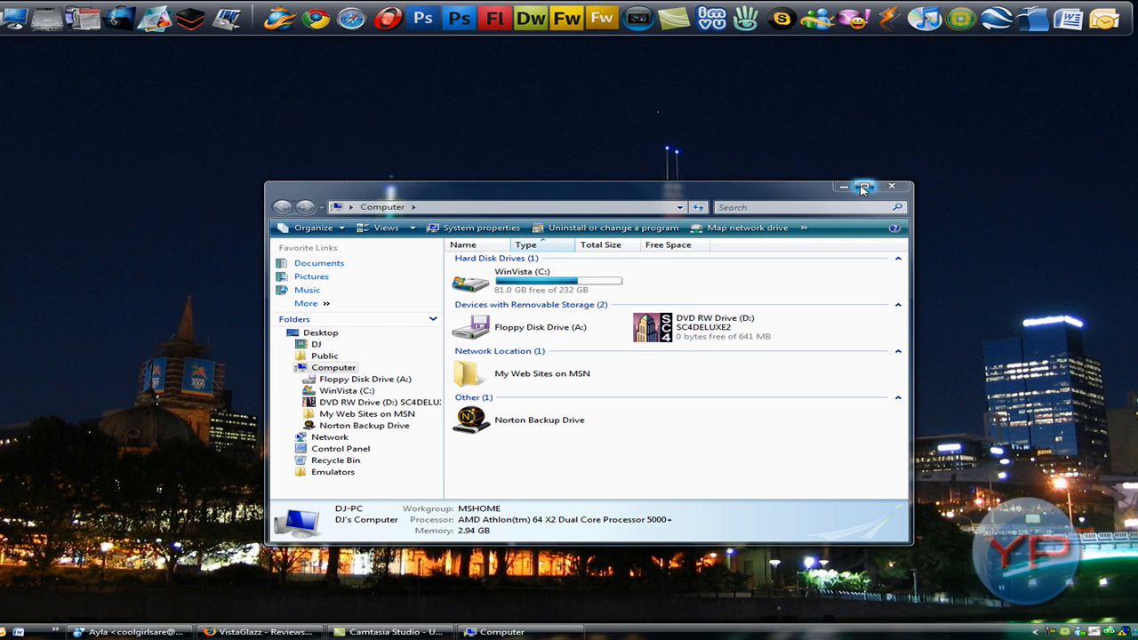
click(864, 186)
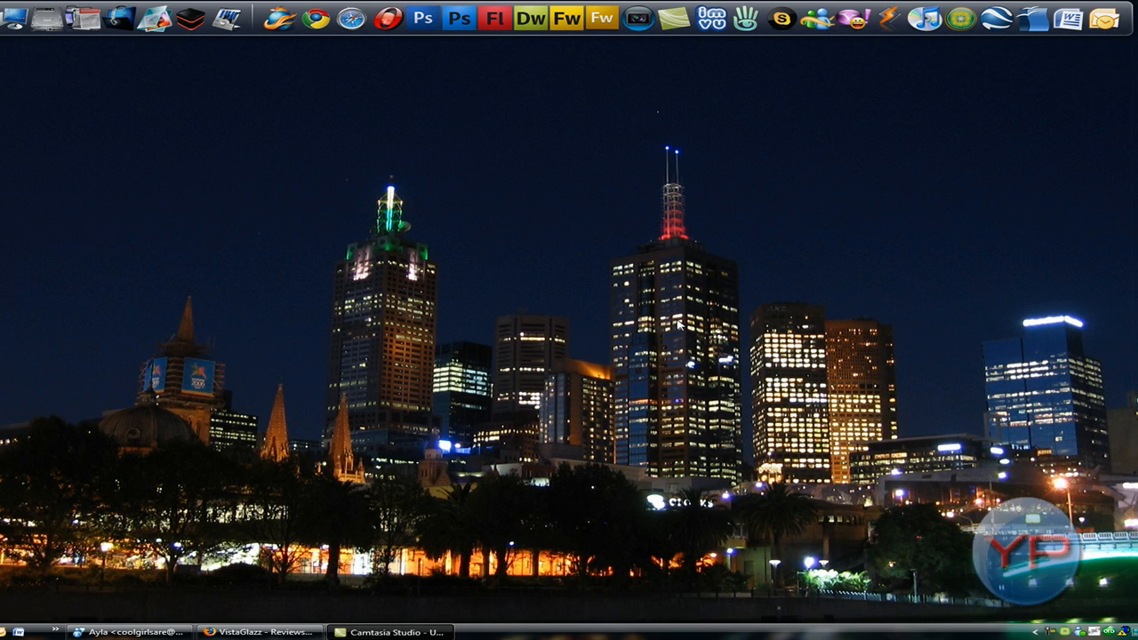
mouse_move(10, 242)
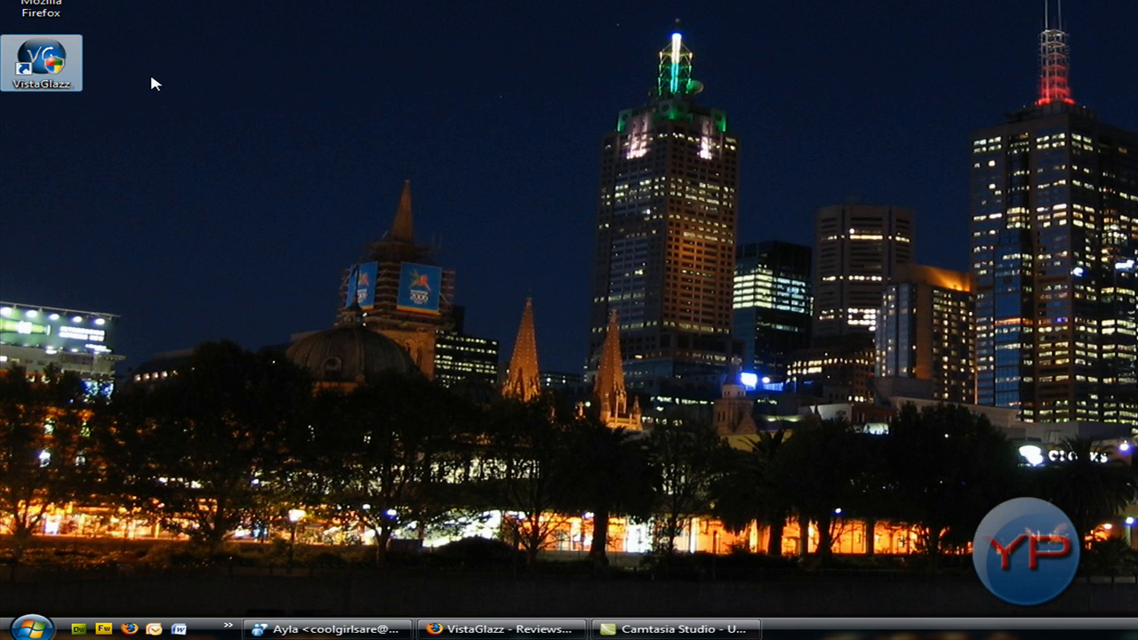
mouse_move(294, 116)
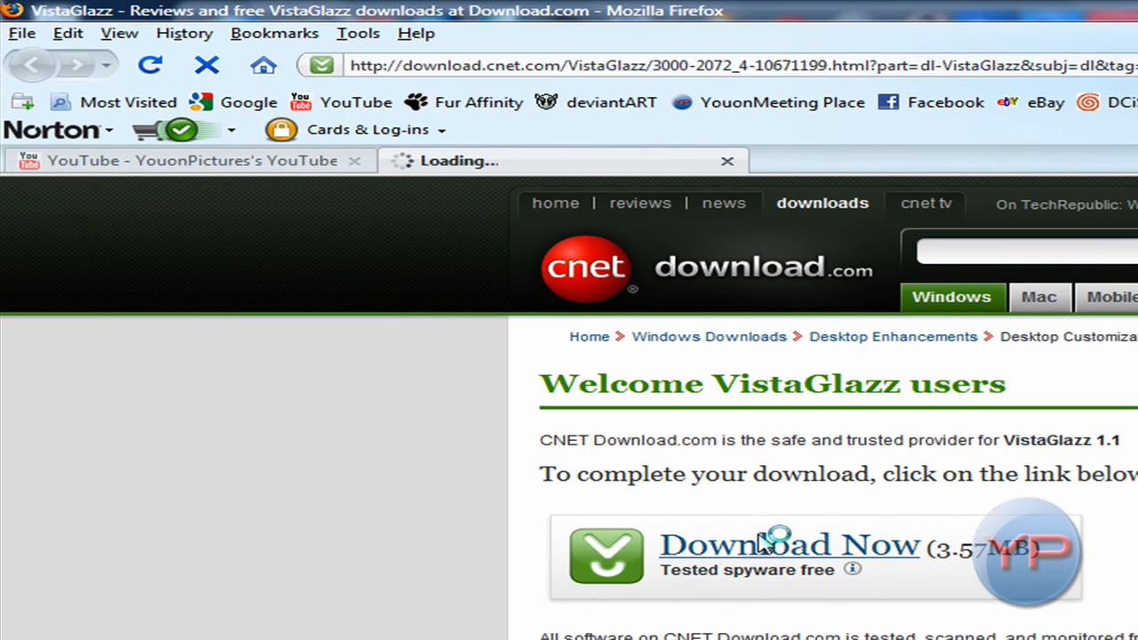
Start the VistaGlazz download and choose Save File for VistaGlazzSetup.exe.
click(788, 544)
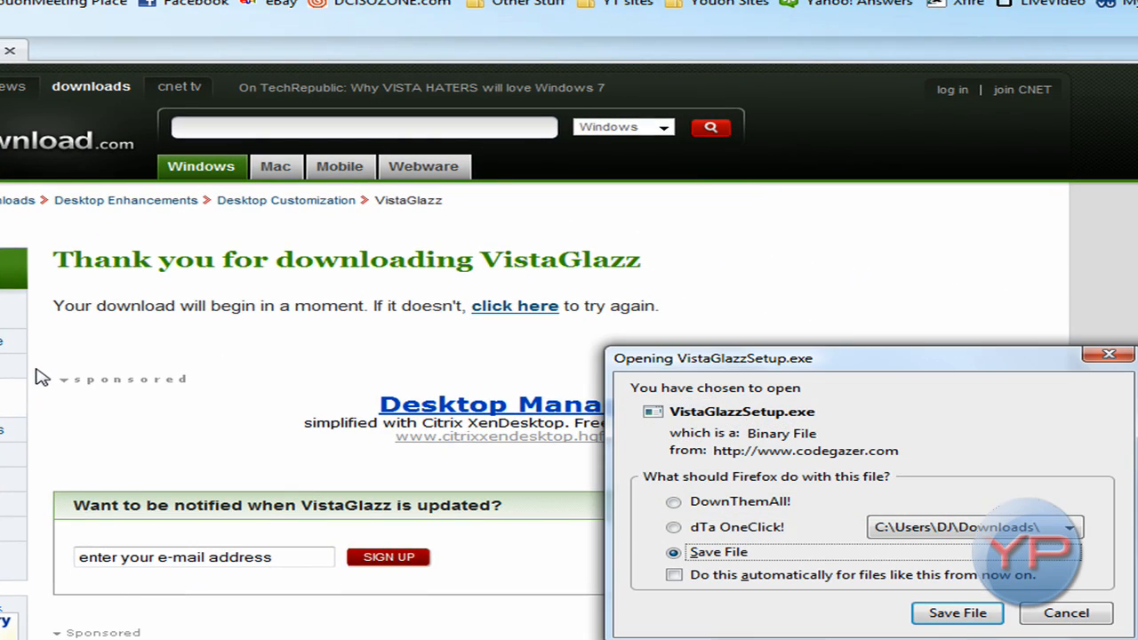
click(674, 501)
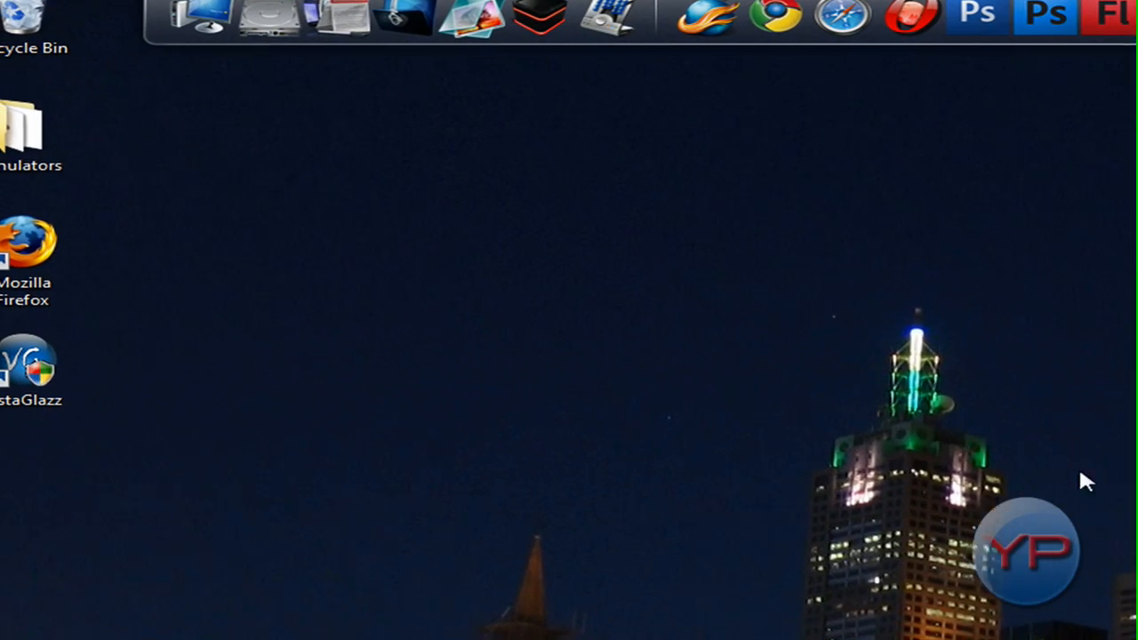
Launch VistaGlazz from the desktop and view the Aero style file's patched status.
double_click(25, 364)
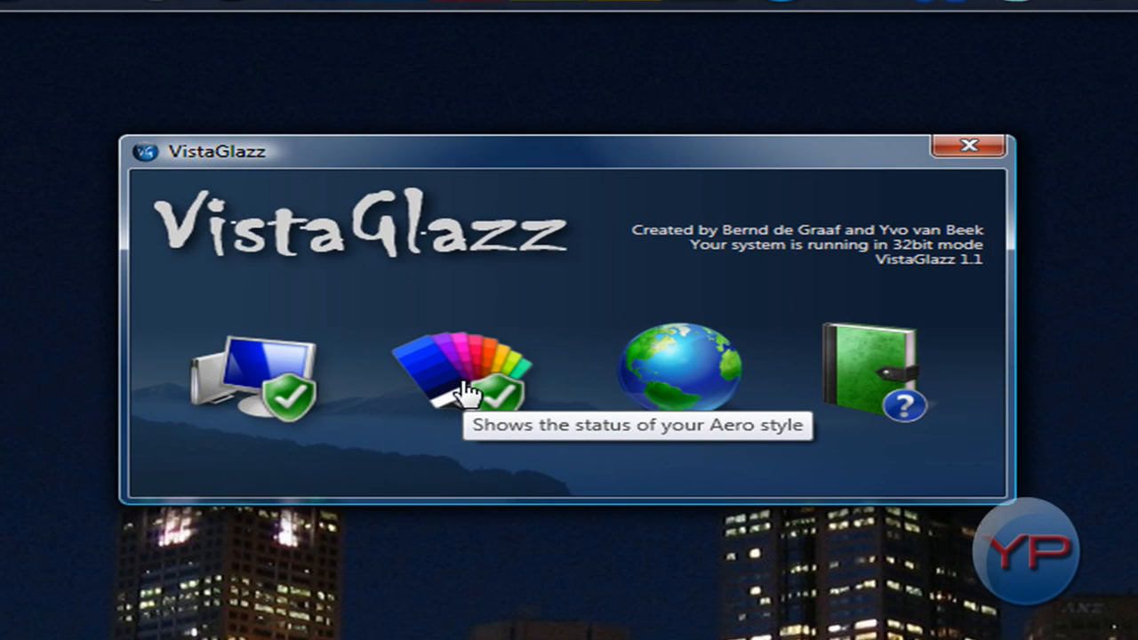
mouse_move(462, 395)
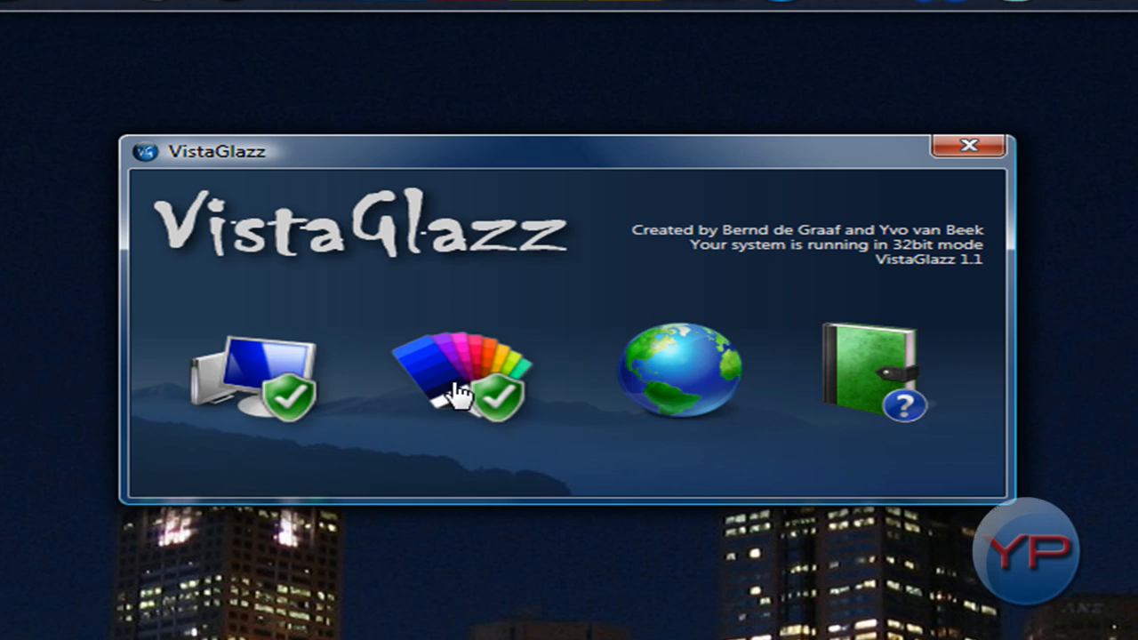
click(459, 368)
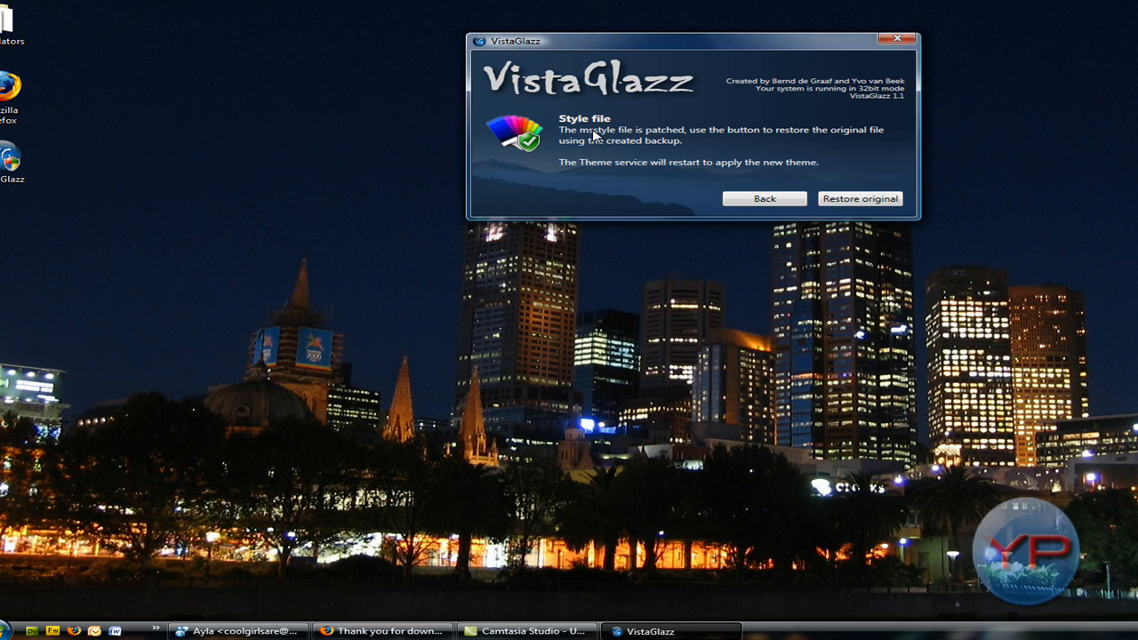
mouse_move(647, 178)
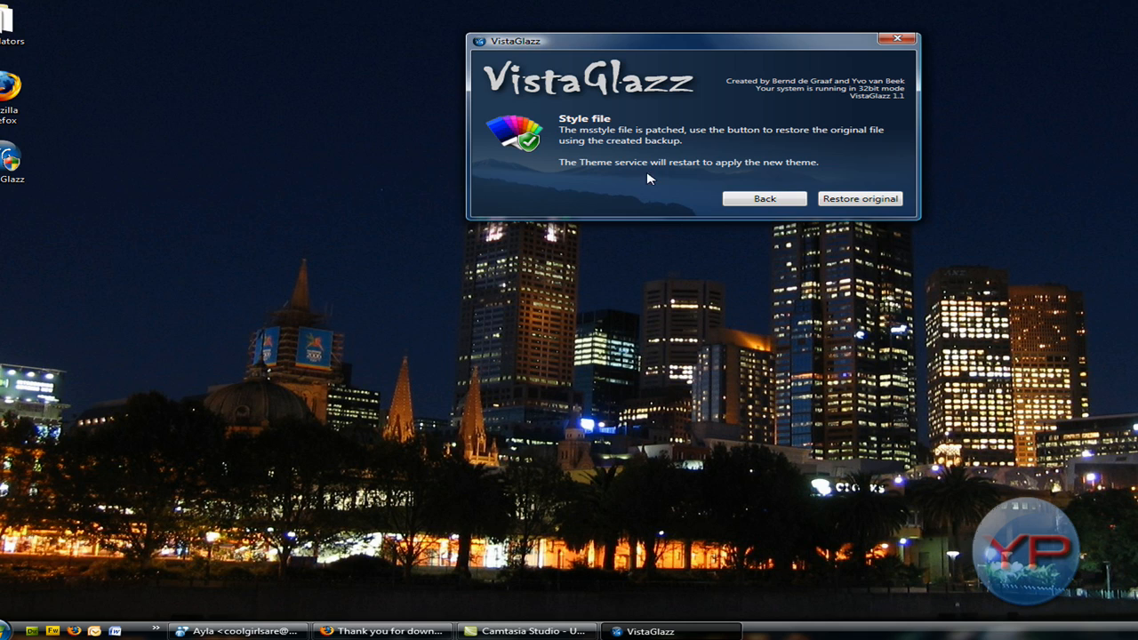
mouse_move(651, 185)
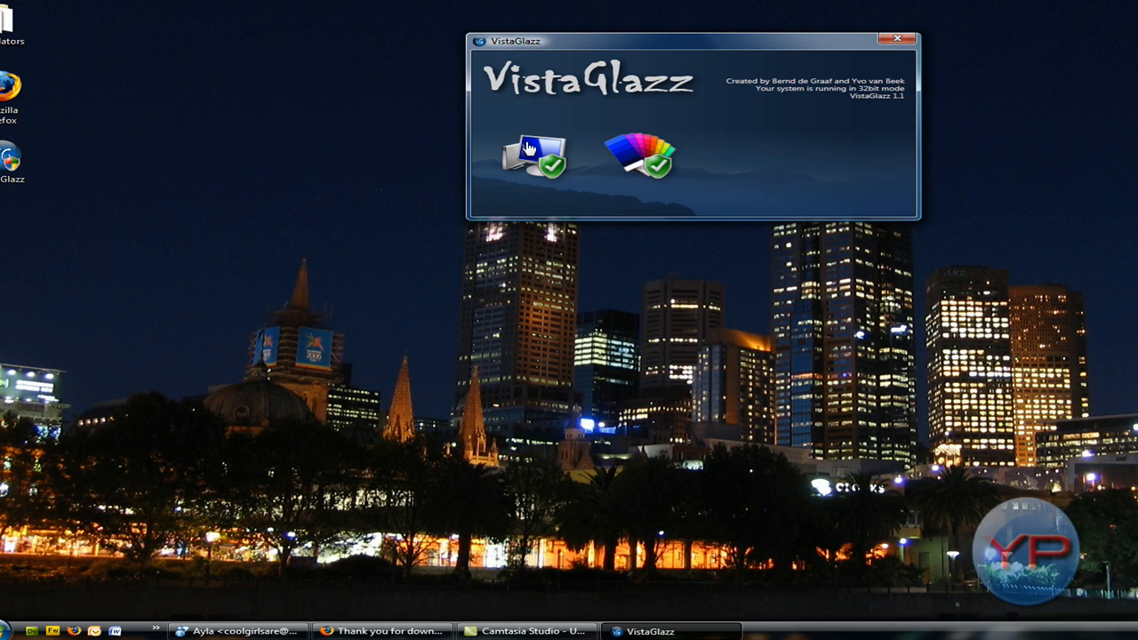
mouse_move(530, 146)
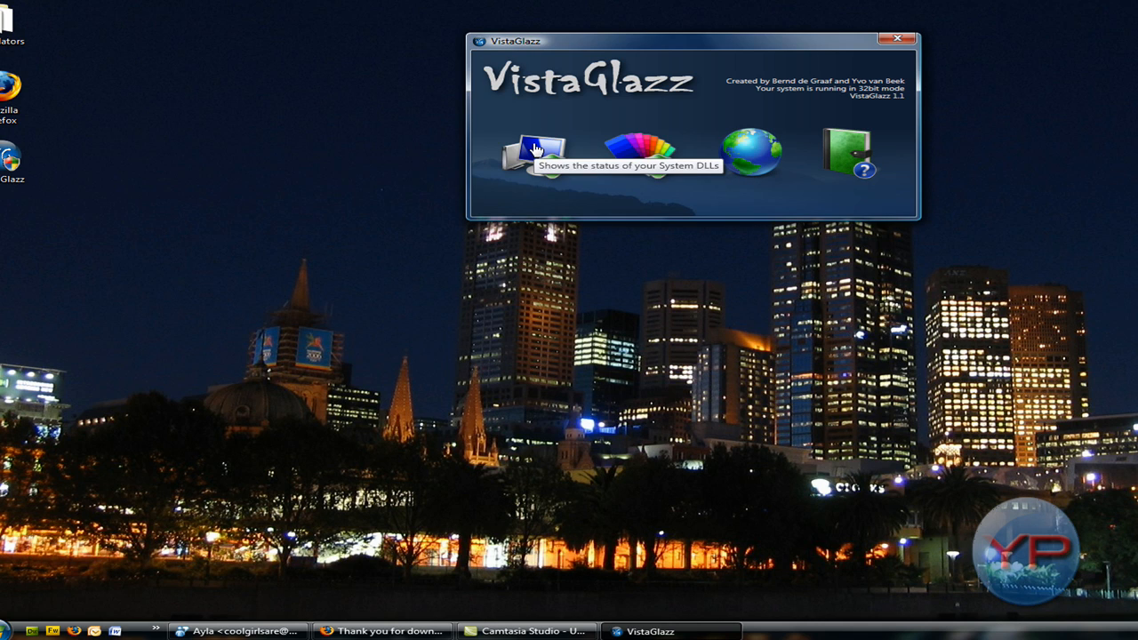
View the System DLLs status, then close the VistaGlazz patcher.
click(530, 149)
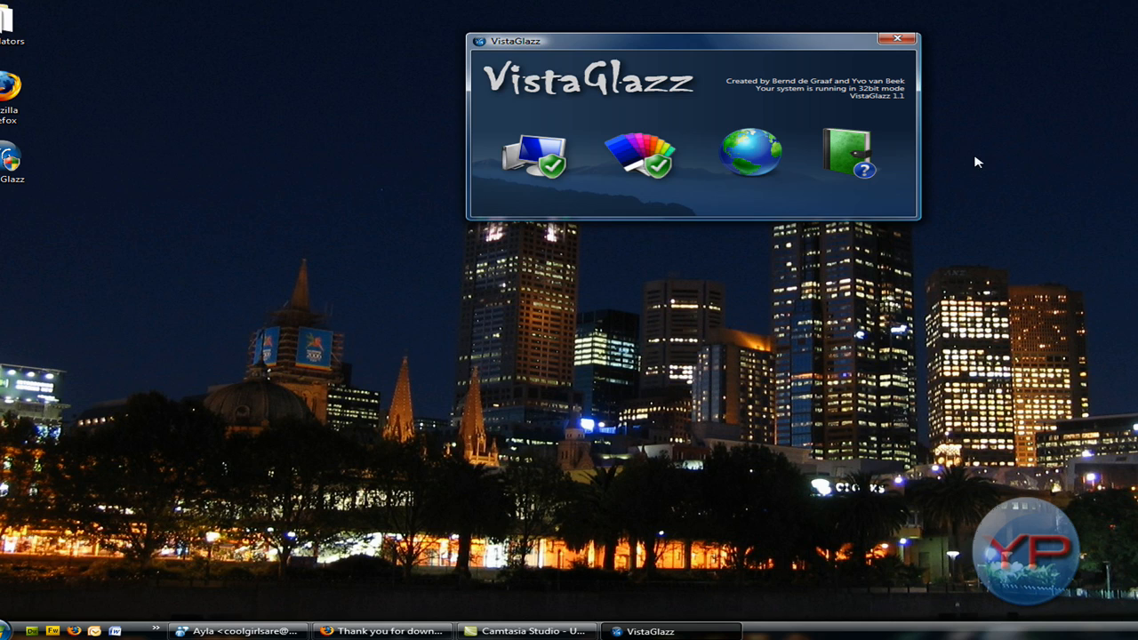
click(637, 156)
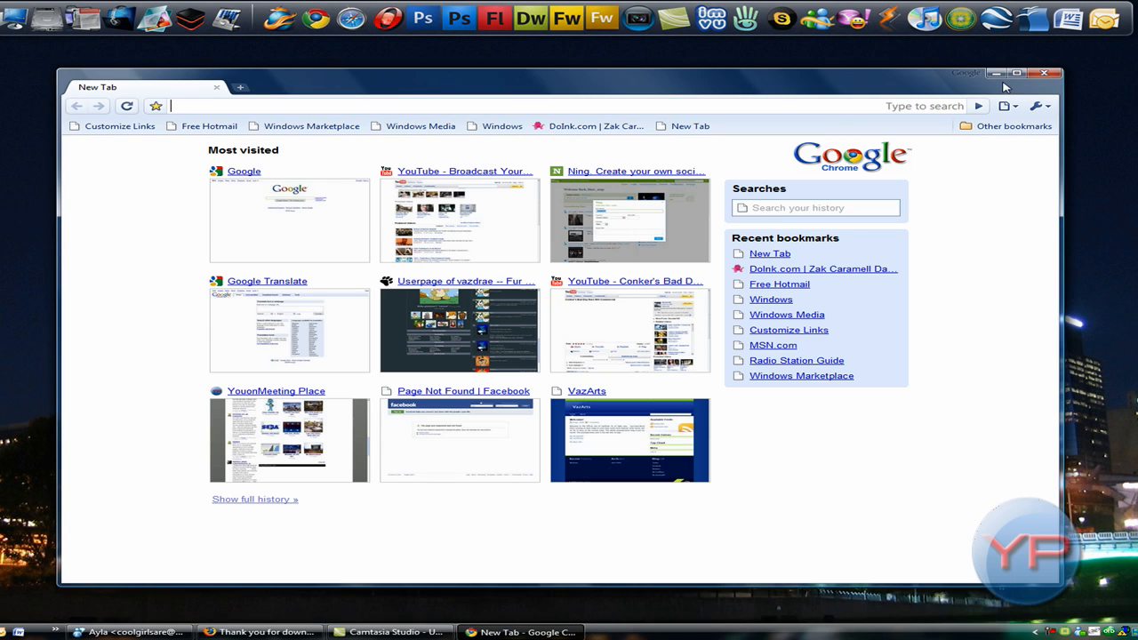
Close the Chrome New Tab window, leaving the desktop visible.
click(1017, 73)
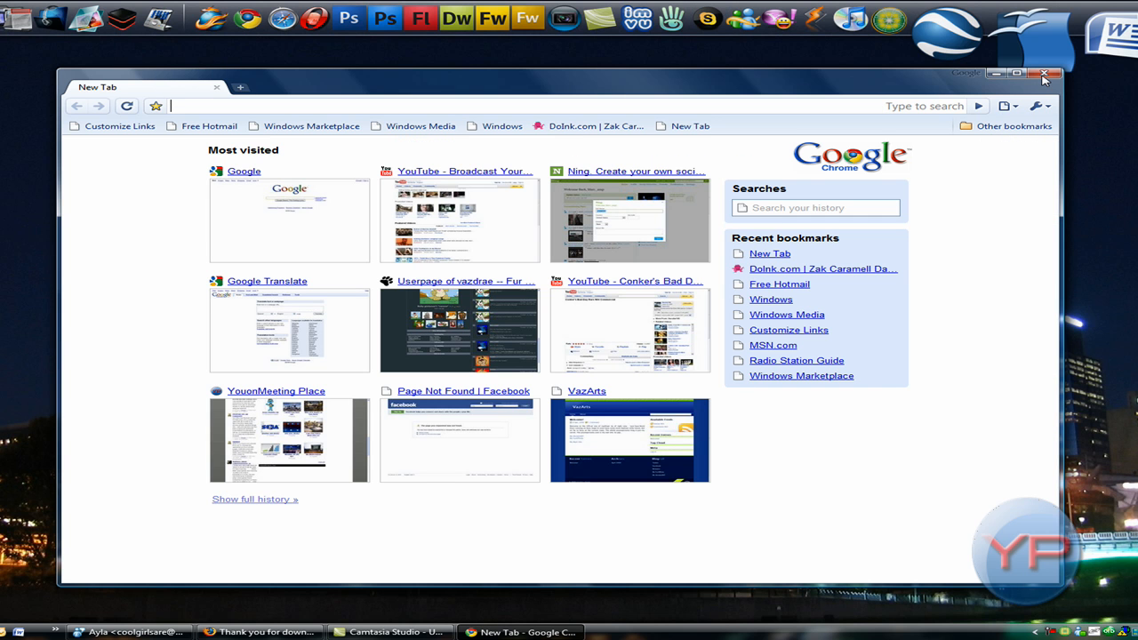
click(1046, 74)
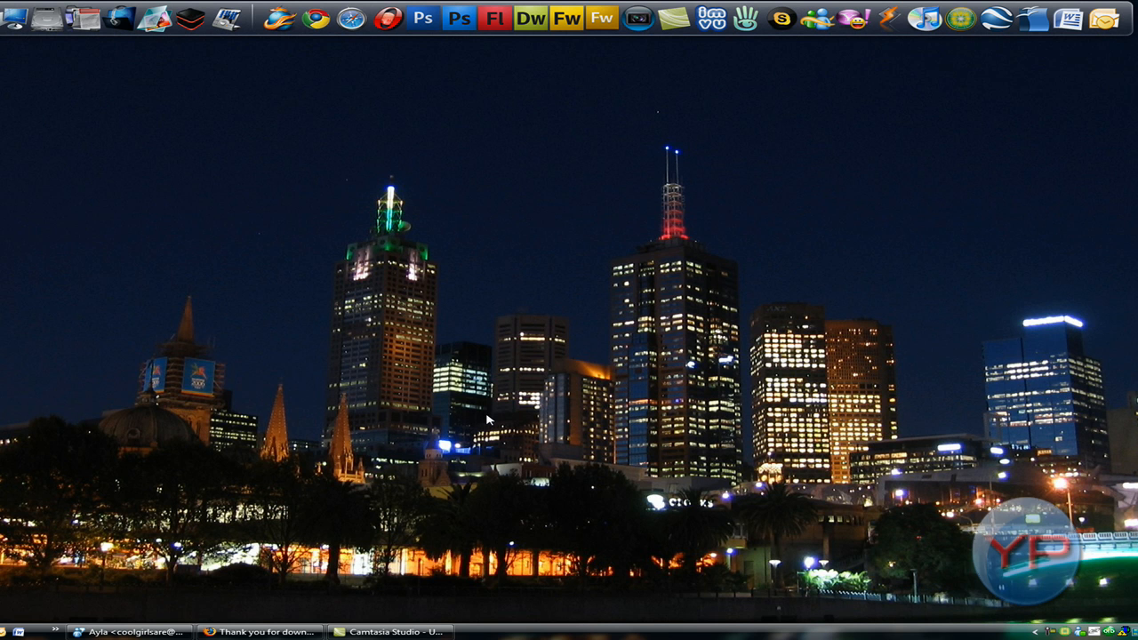